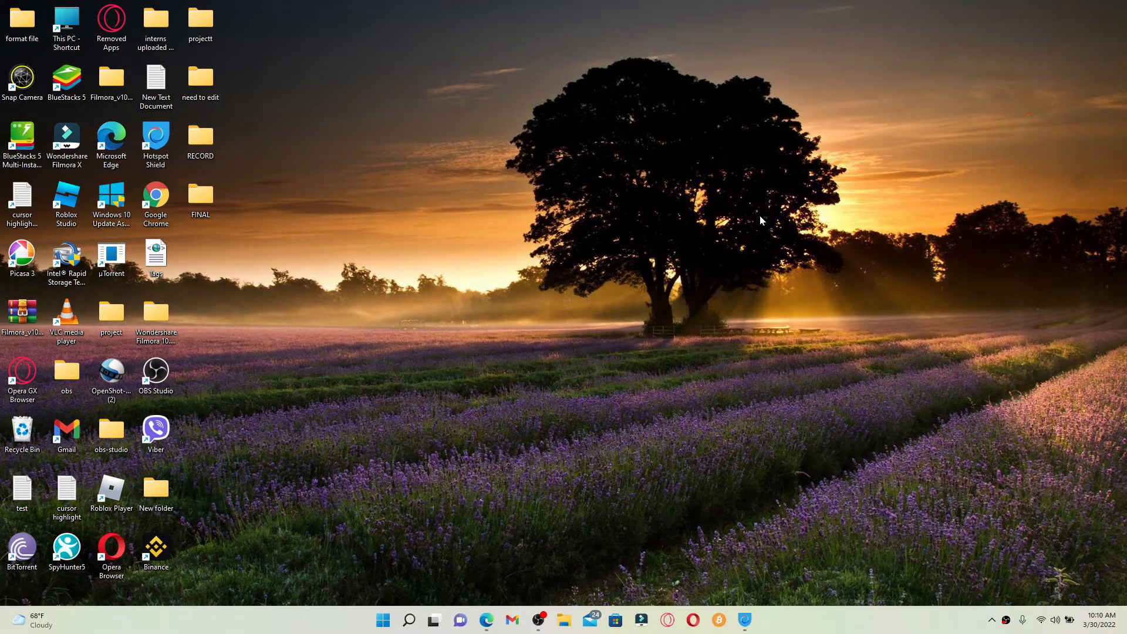
mouse_move(542, 489)
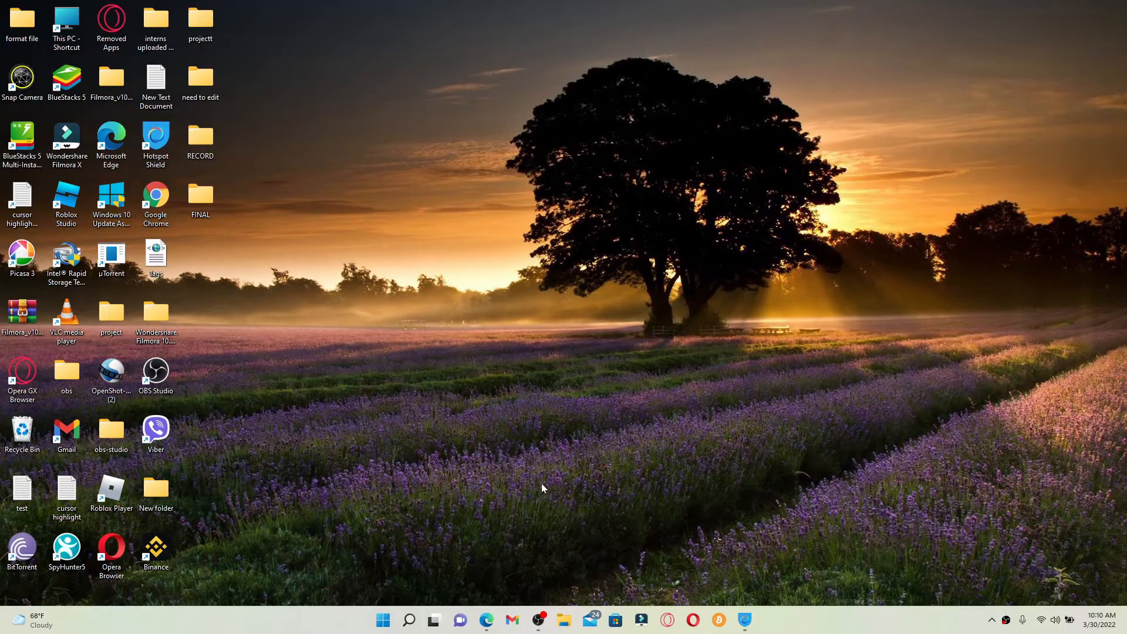
Launch Microsoft Edge from its taskbar icon.
left_click(486, 619)
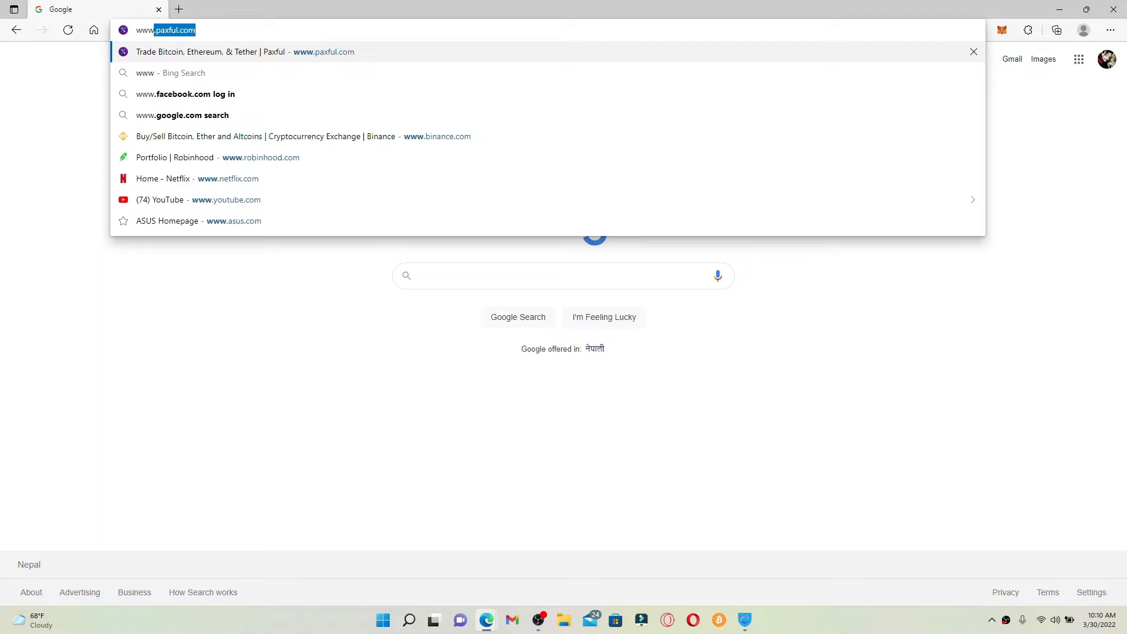
type("www.epicgames.com")
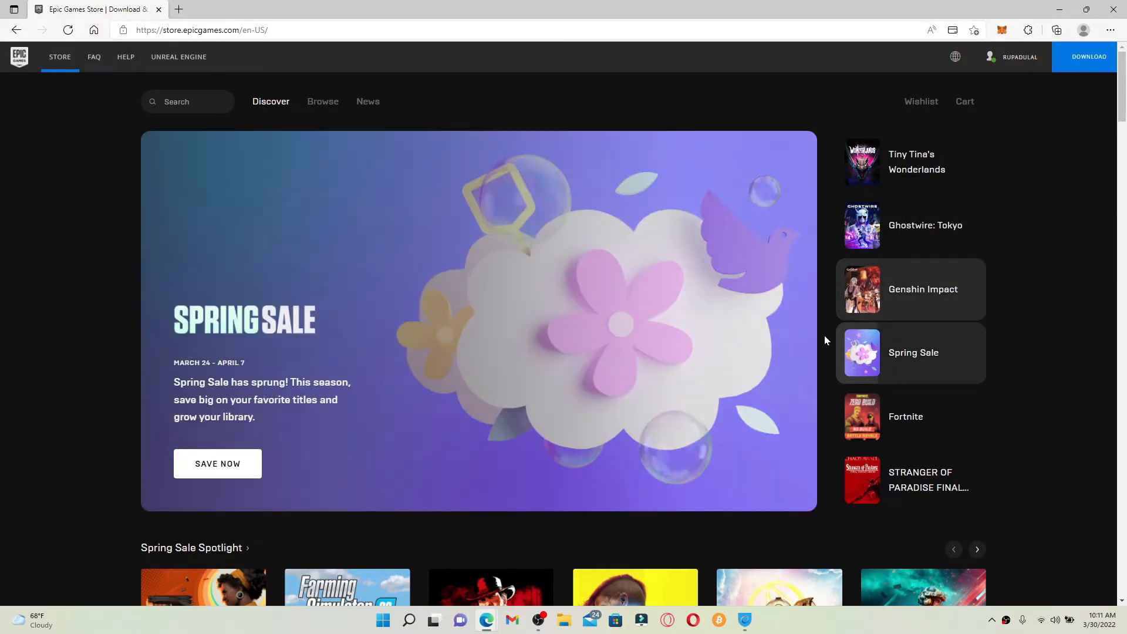
Choose Redeem Code from the account name menu at top right.
left_click(1018, 57)
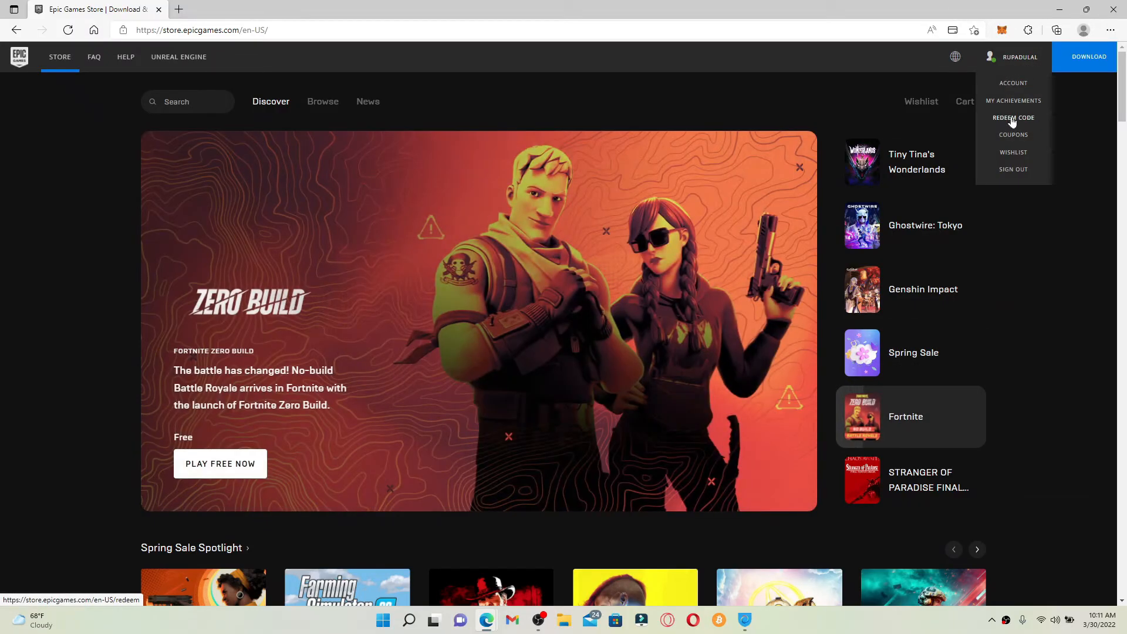
left_click(1014, 117)
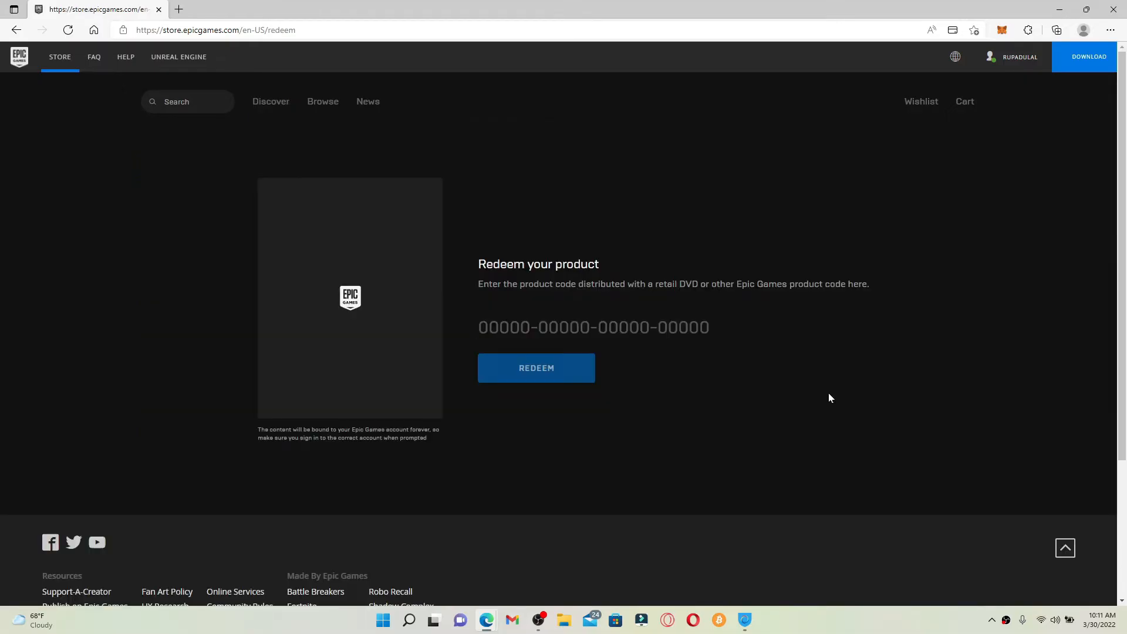
left_click(536, 367)
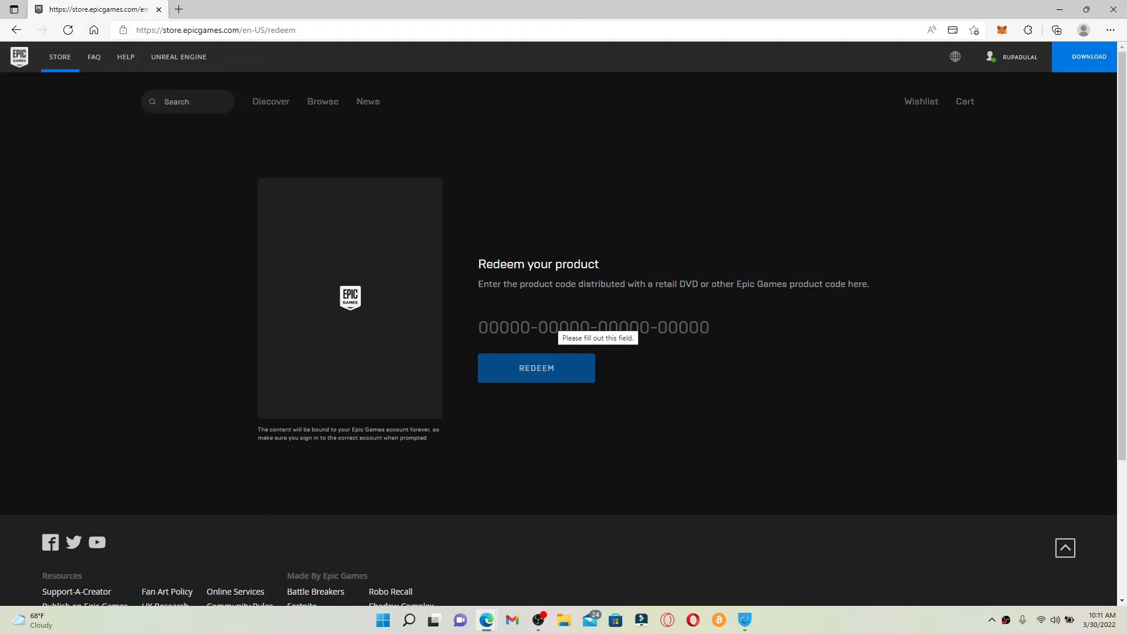
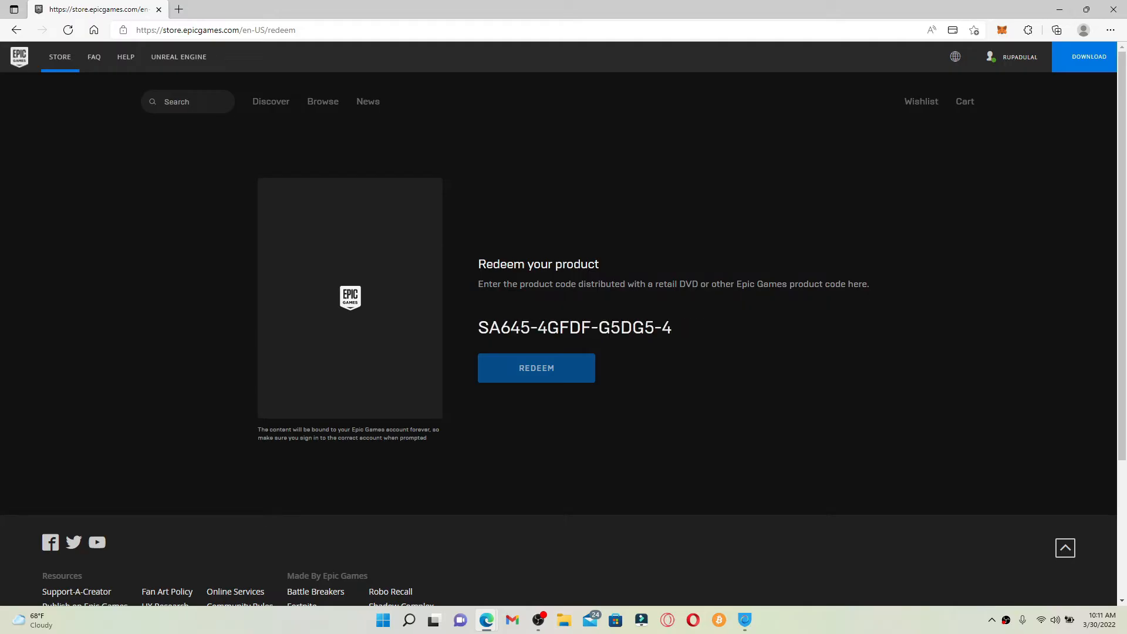
mouse_move(718, 400)
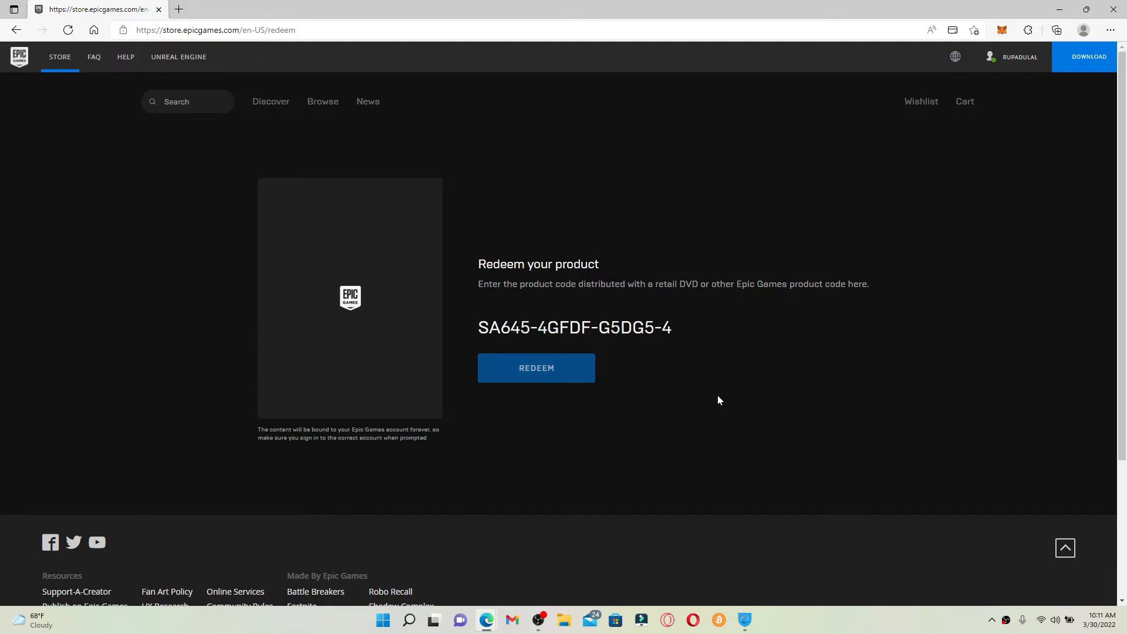